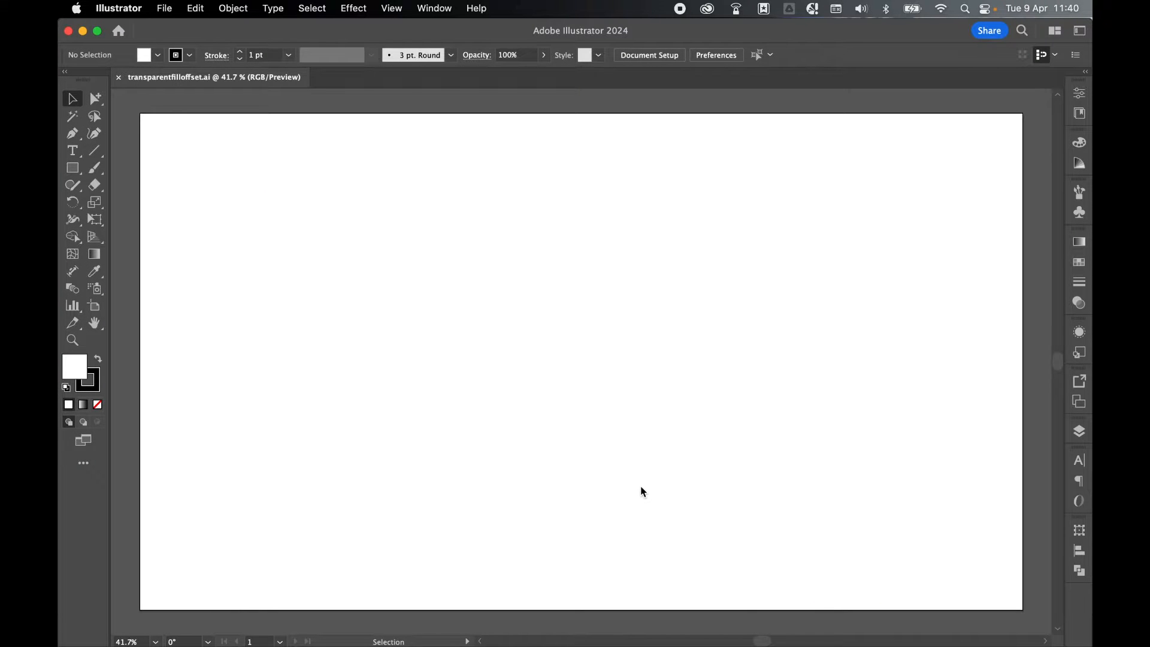
pyautogui.moveTo(164, 8)
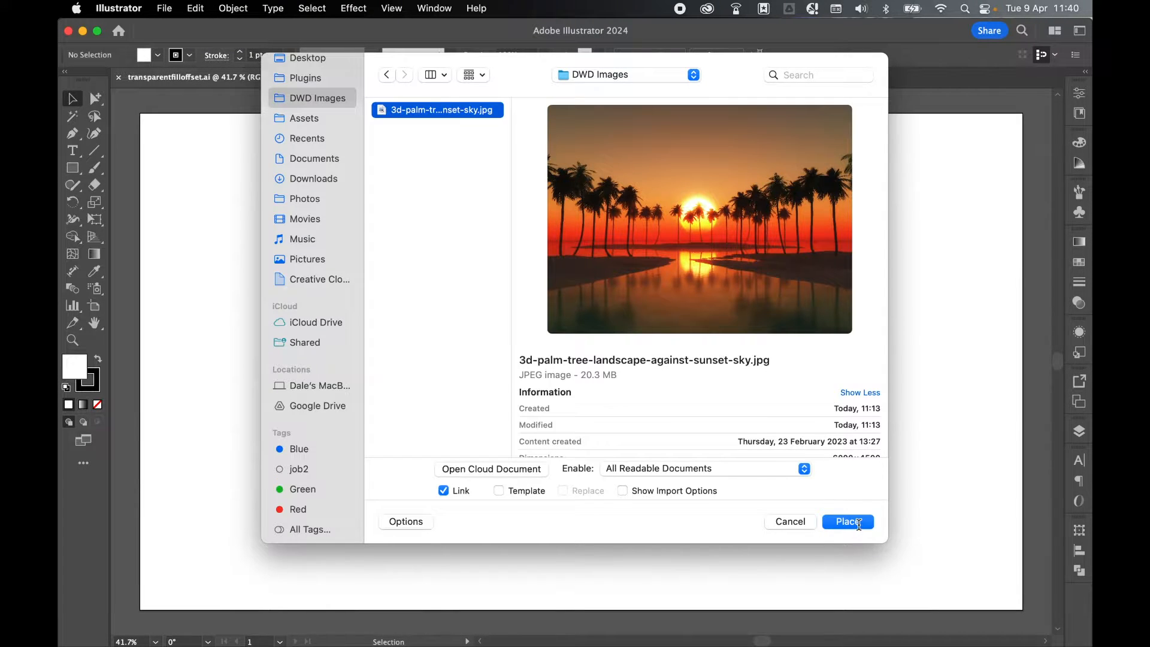
# Place the palm-tree sunset photo, centre it horizontally on the artboard and lock it.
pyautogui.click(848, 521)
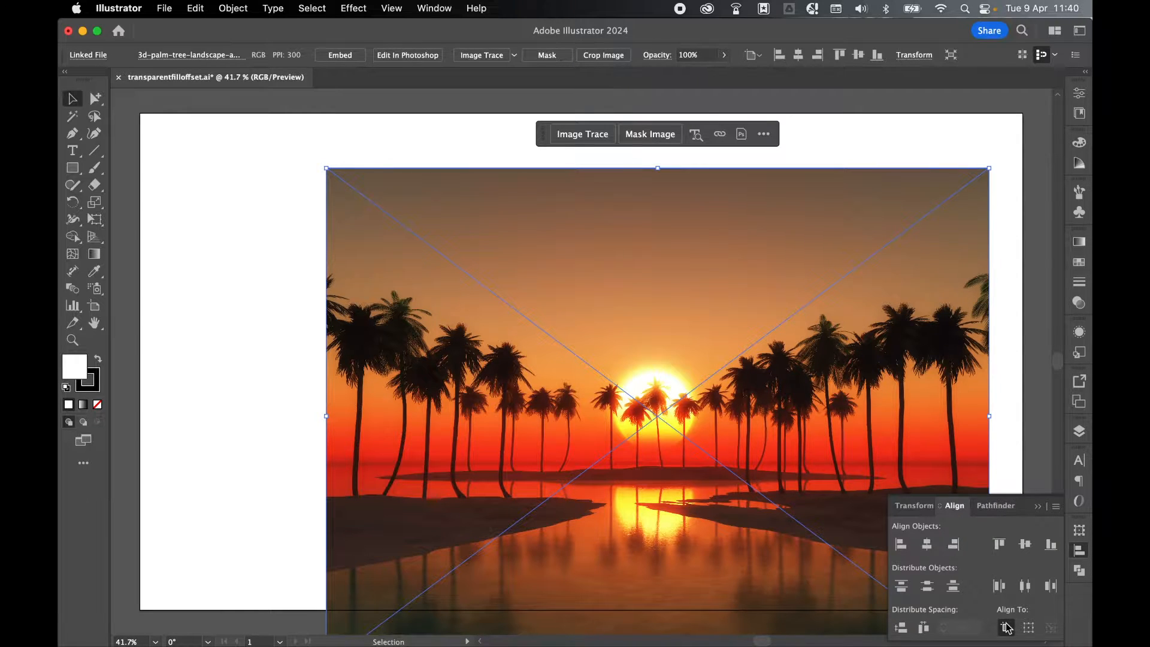
pyautogui.click(1024, 545)
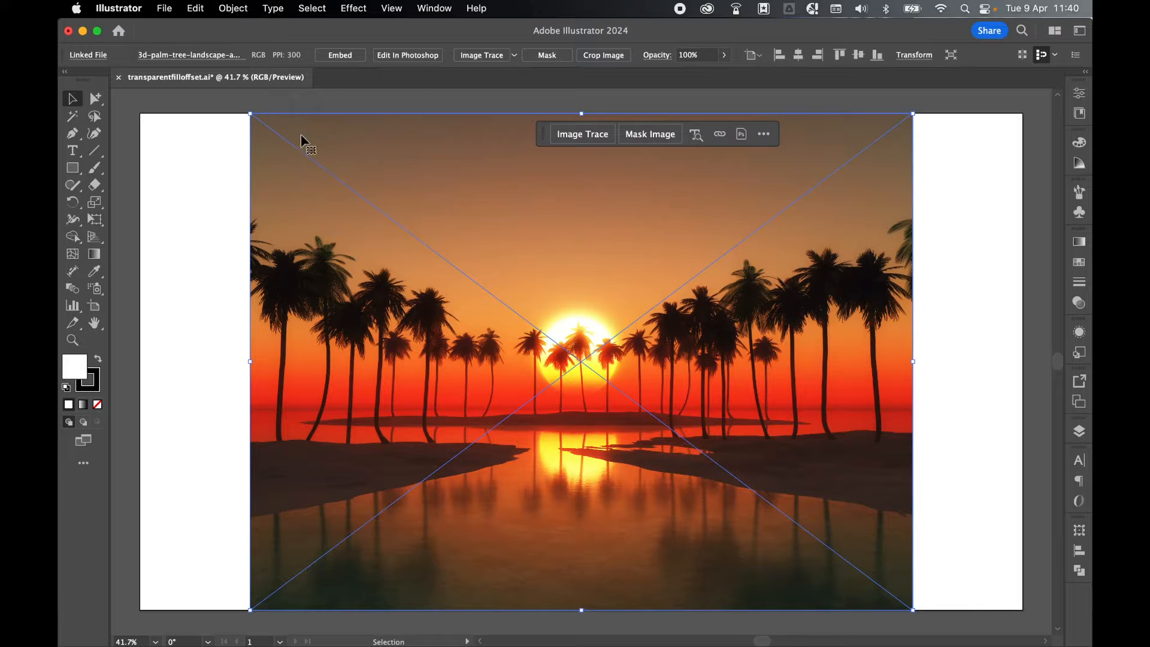
pyautogui.click(232, 8)
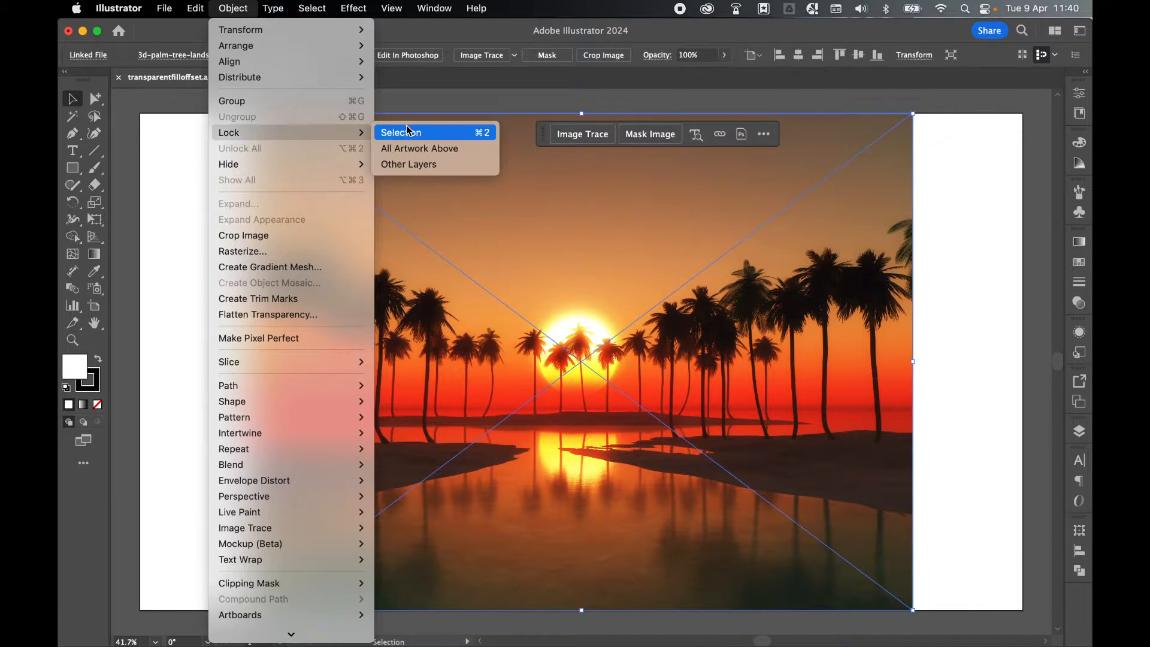
pyautogui.click(403, 131)
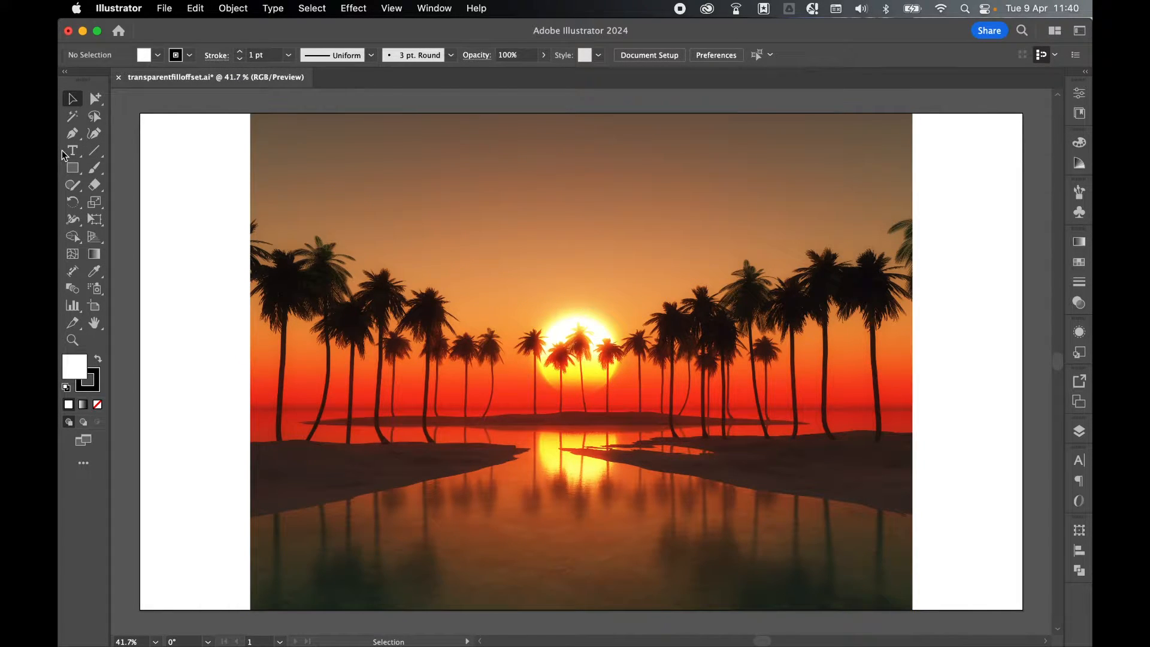
# Add the word Sunset in Canvas Script above the sun and centre it vertically on the artboard.
pyautogui.click(72, 152)
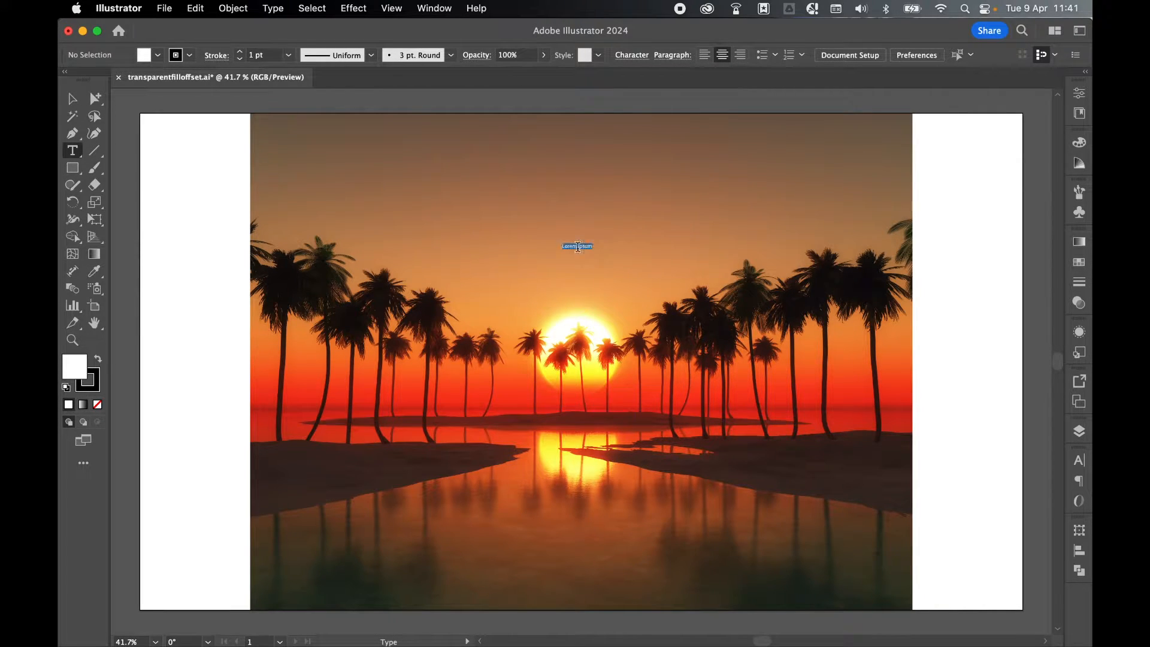
pyautogui.click(576, 246)
pyautogui.write('Sunset')
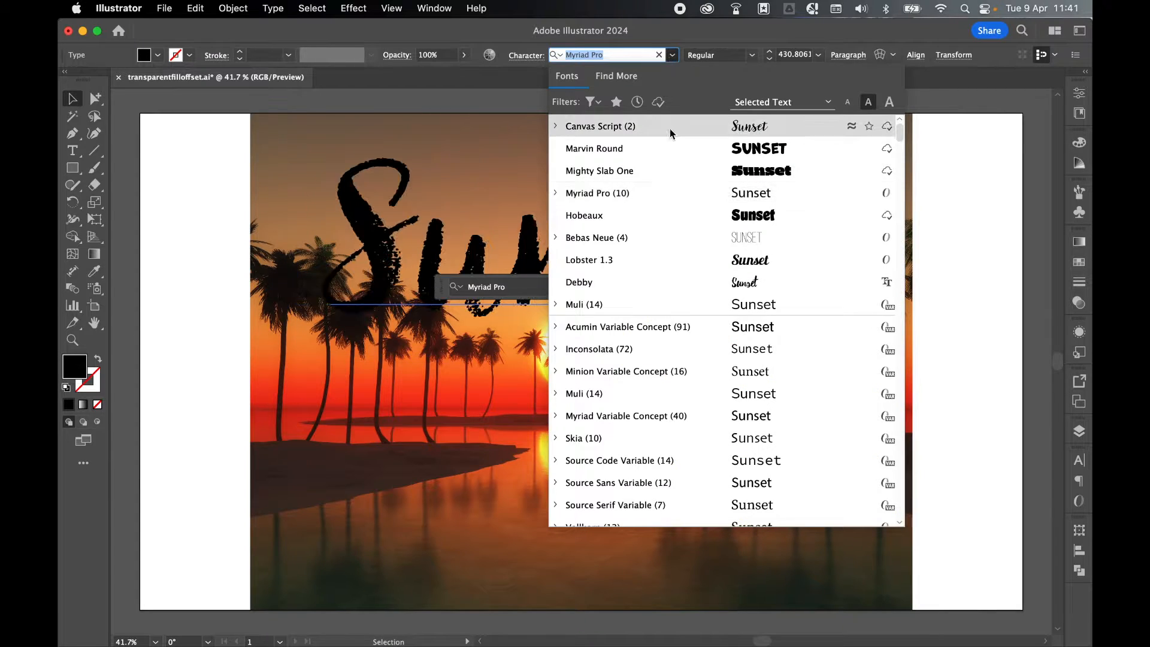
pyautogui.click(599, 126)
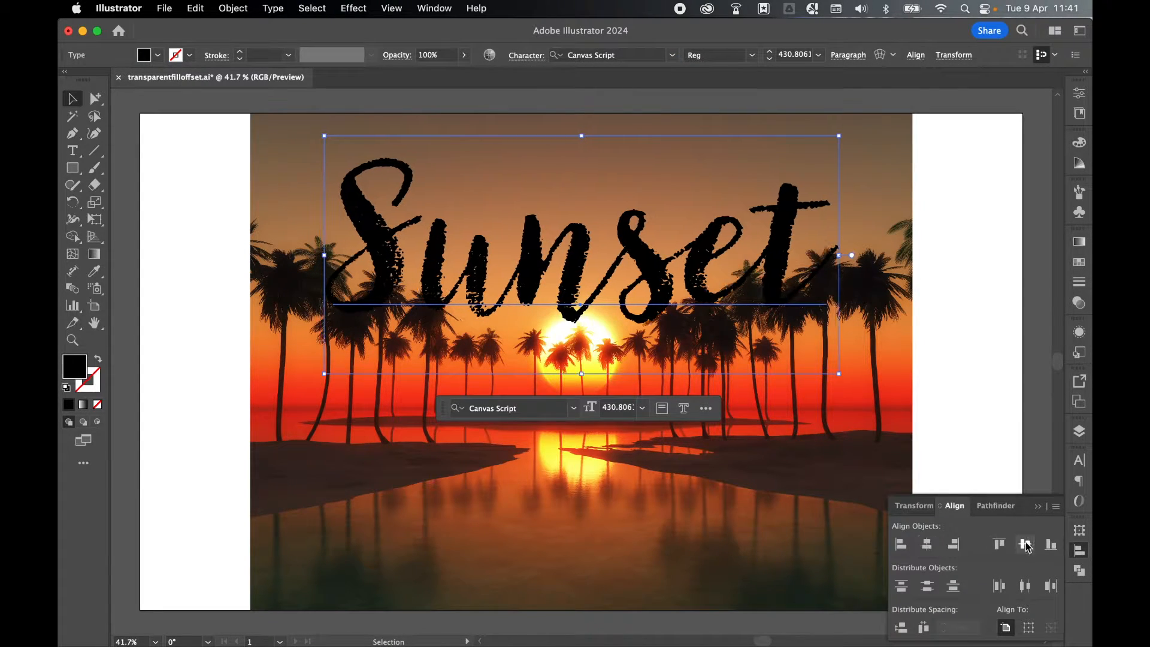
pyautogui.click(1024, 544)
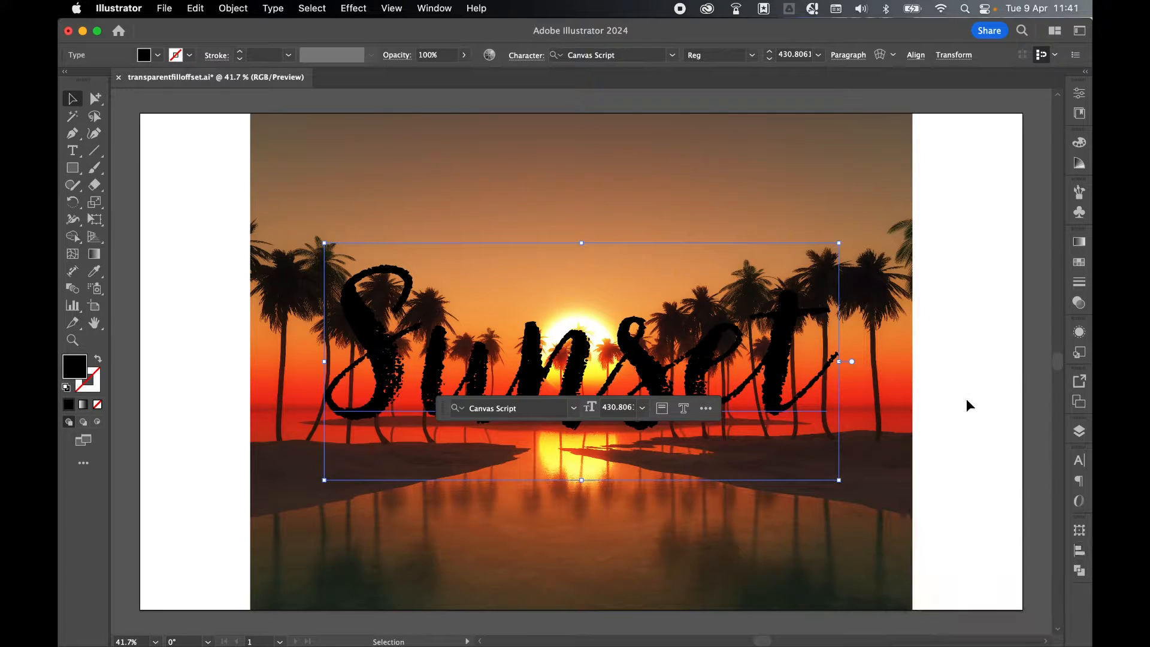
# In the Appearance panel, delete the black fill applied at the Characters level of the Sunset text.
pyautogui.click(1079, 332)
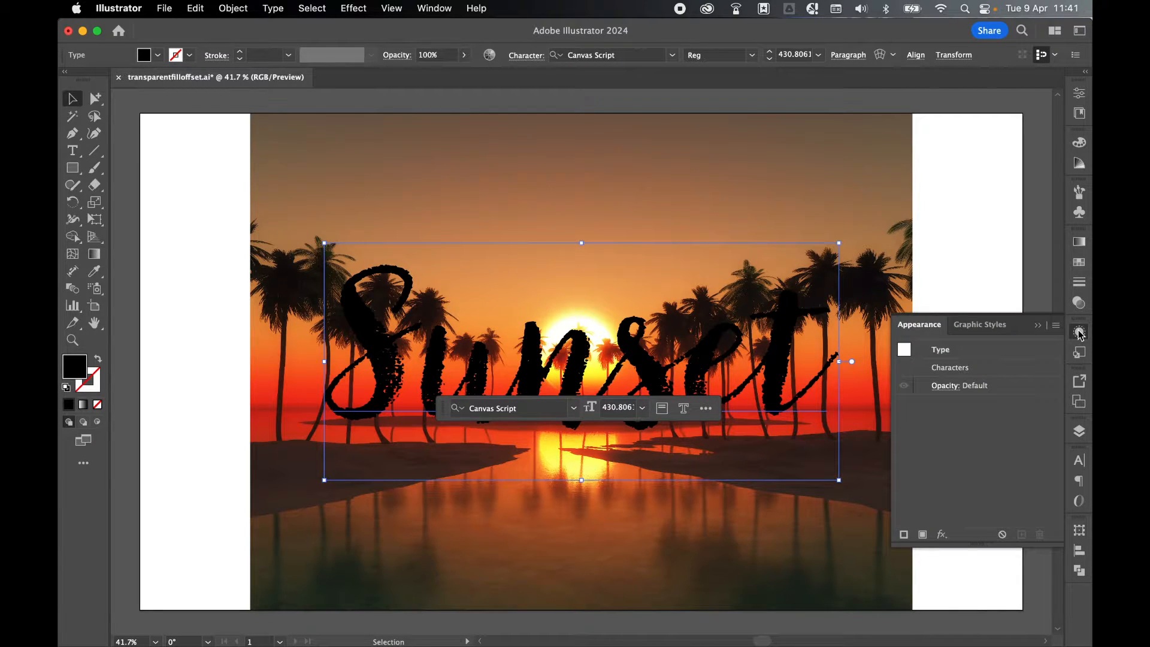
pyautogui.click(434, 9)
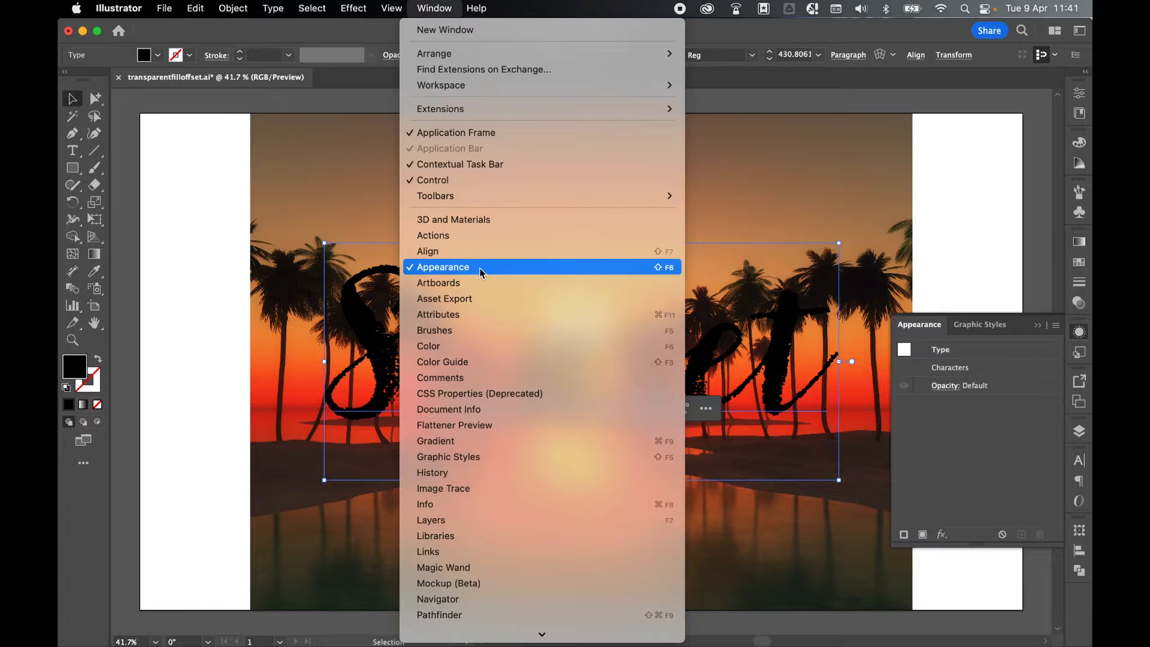
pyautogui.click(443, 266)
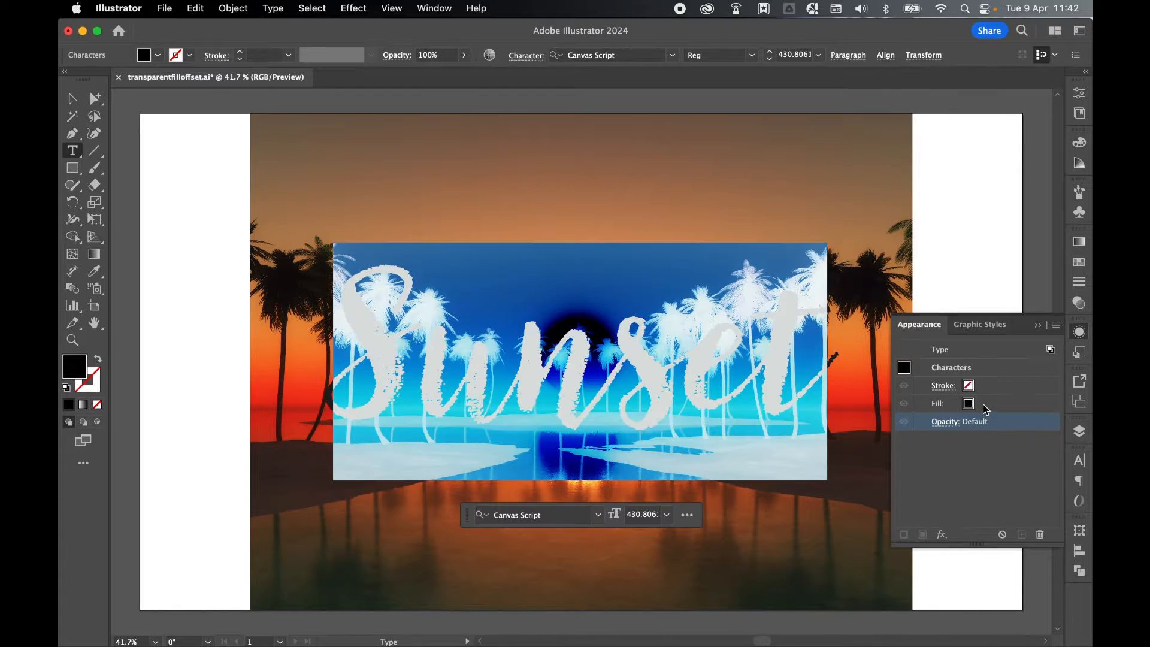
pyautogui.click(952, 403)
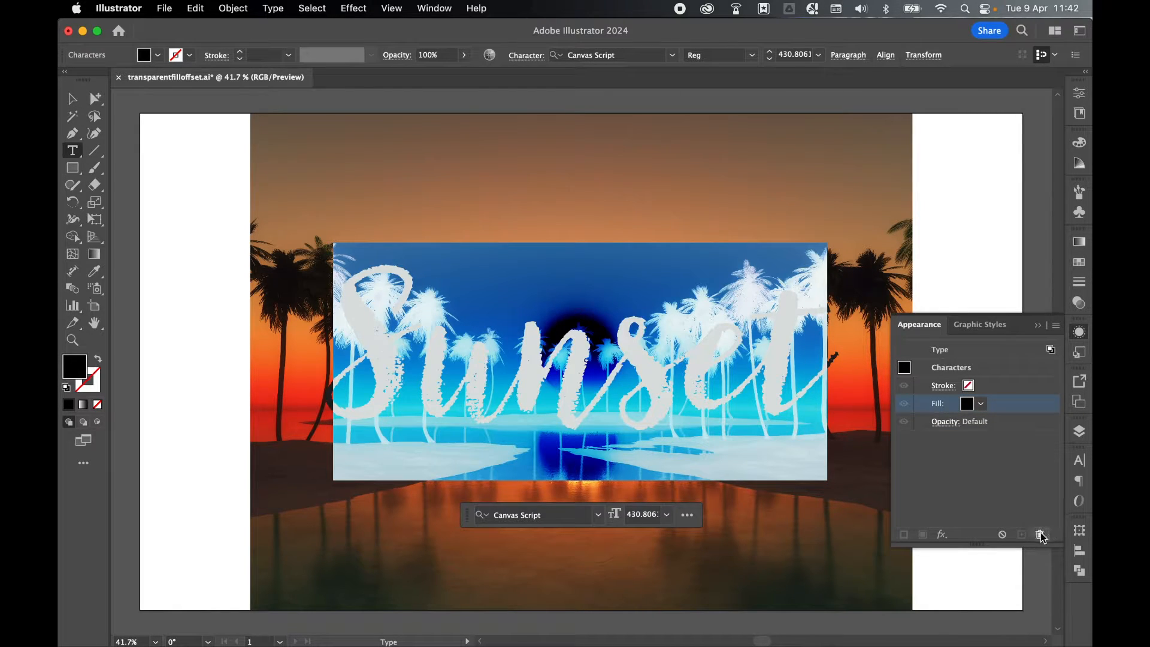
pyautogui.click(1040, 535)
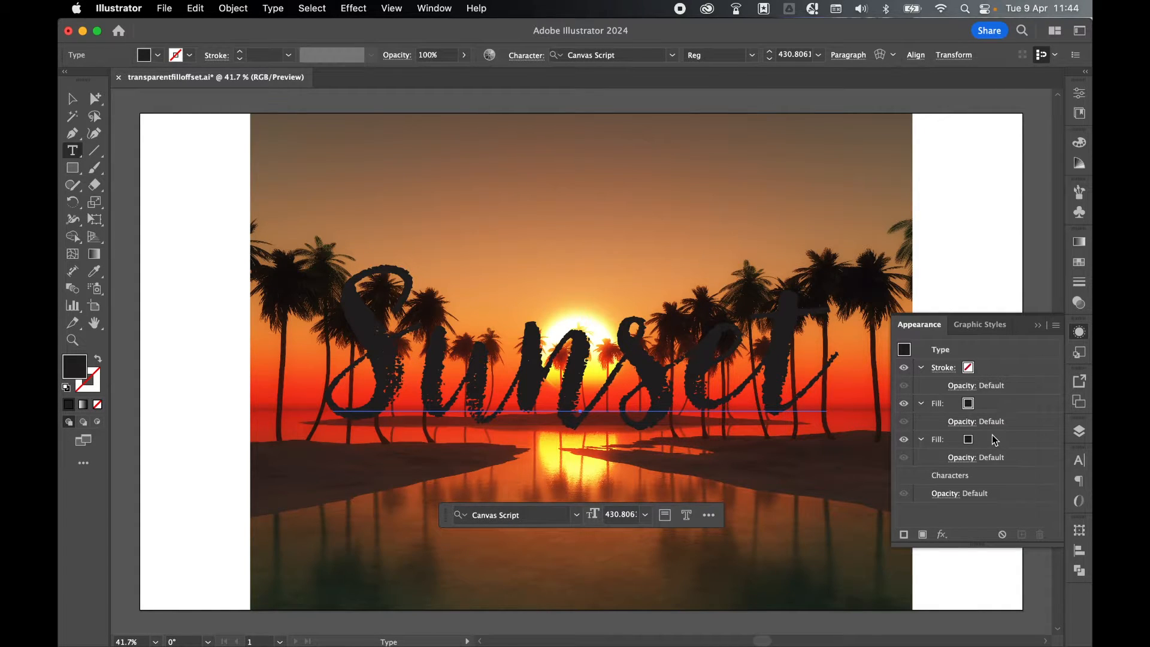
# Set the upper fill to 0% opacity and colour the lower fill white.
pyautogui.click(975, 420)
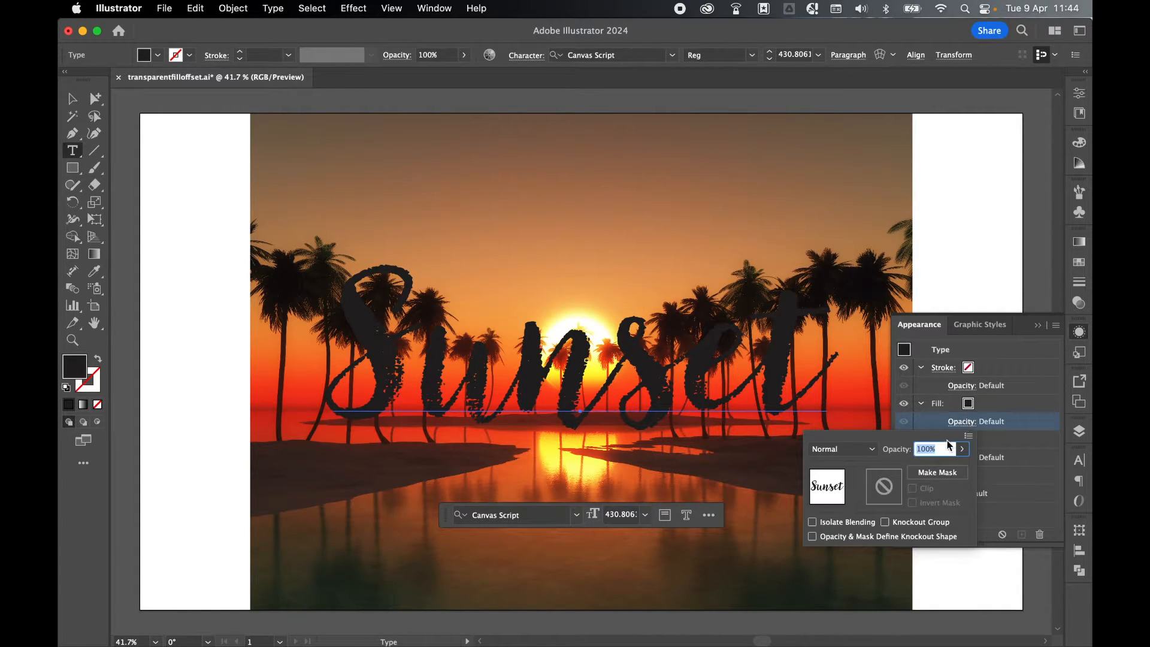
pyautogui.press('enter')
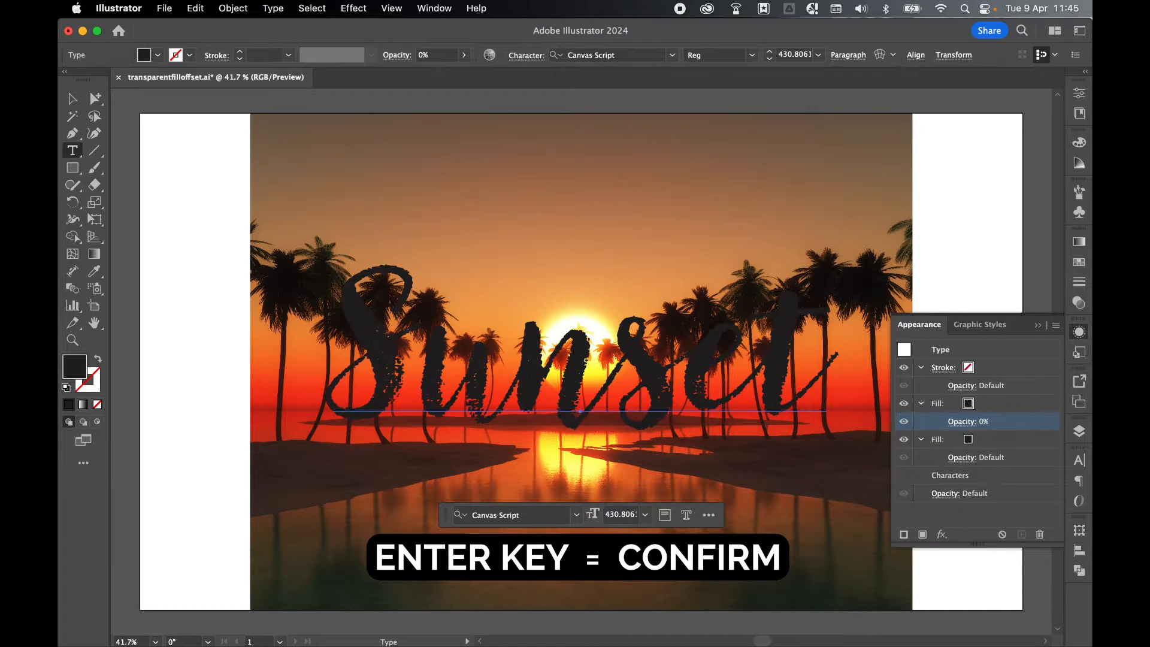
pyautogui.click(937, 439)
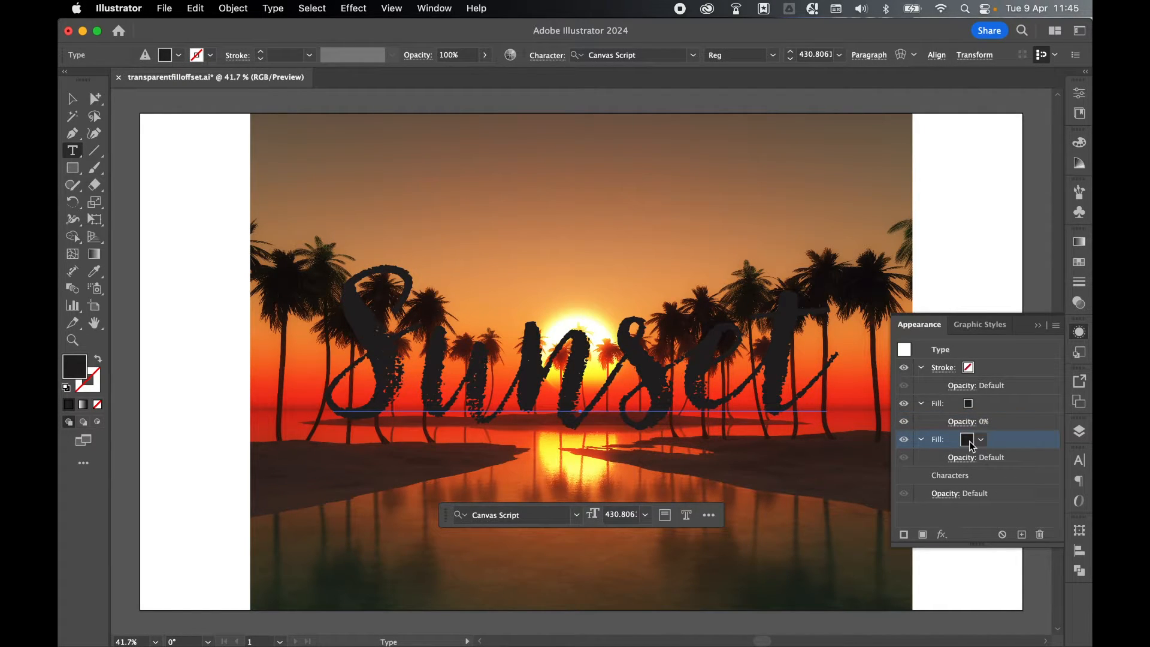
pyautogui.click(969, 438)
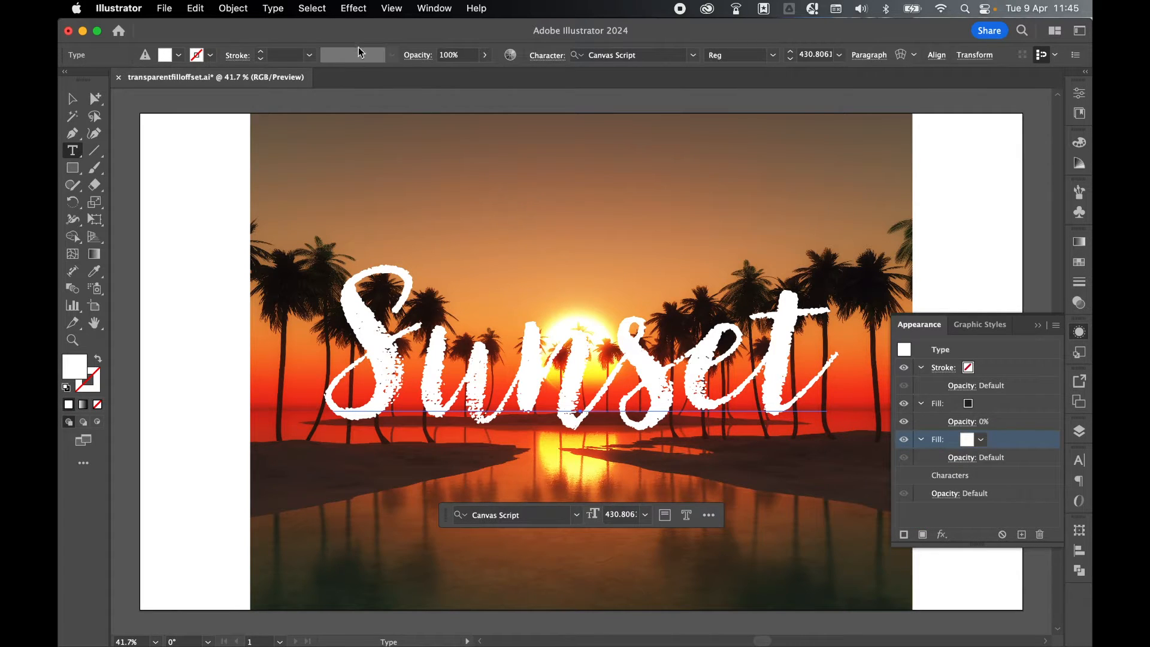
pyautogui.click(352, 8)
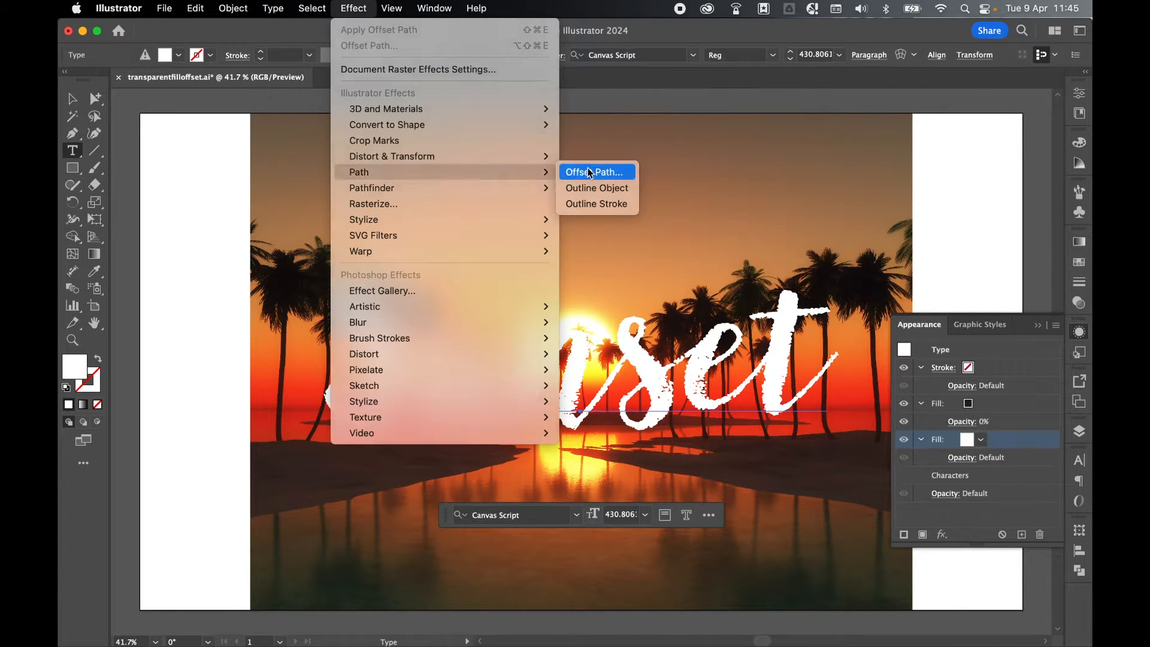
# Apply a 20 px Offset Path effect to the white lower fill.
pyautogui.click(596, 172)
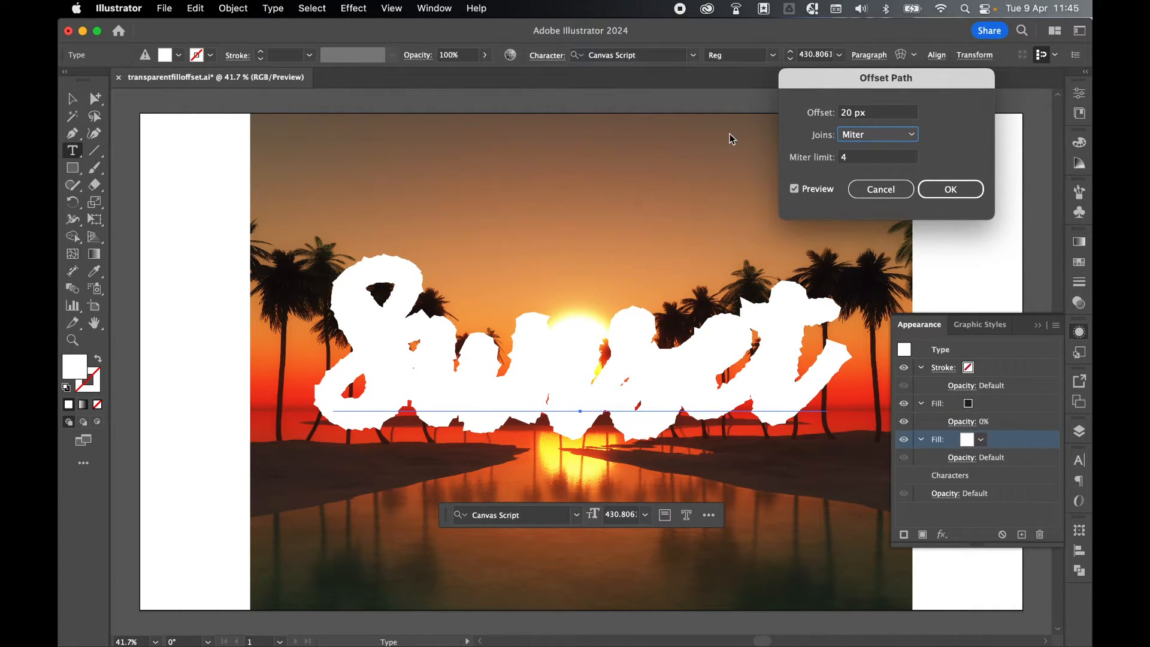
pyautogui.click(949, 188)
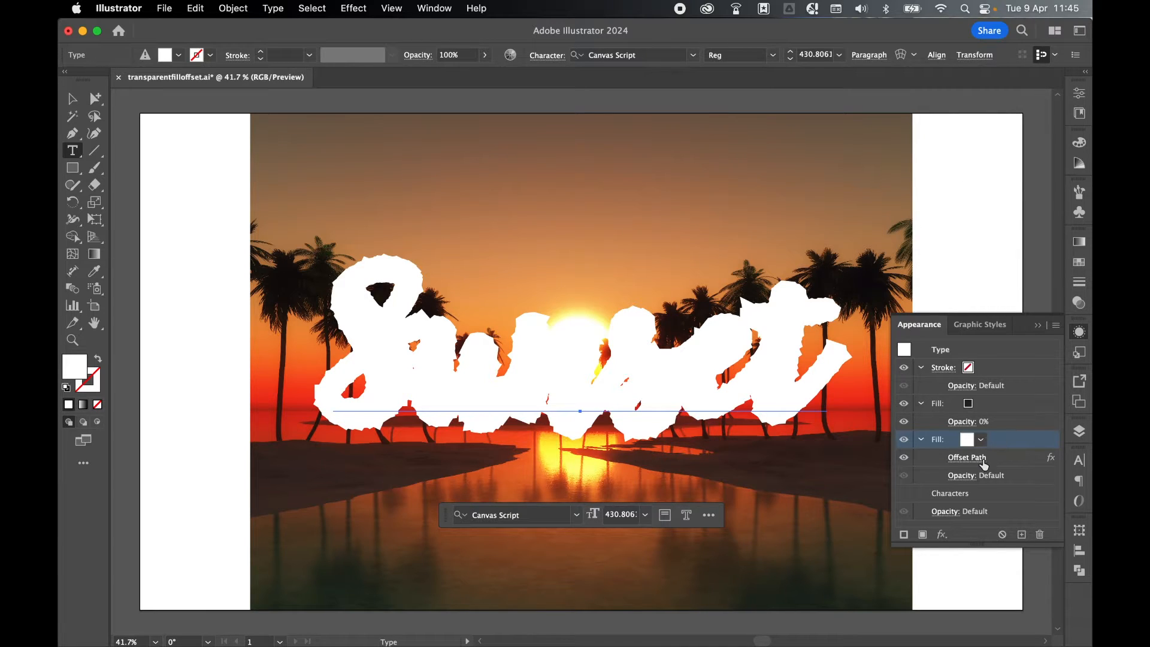
pyautogui.moveTo(947, 518)
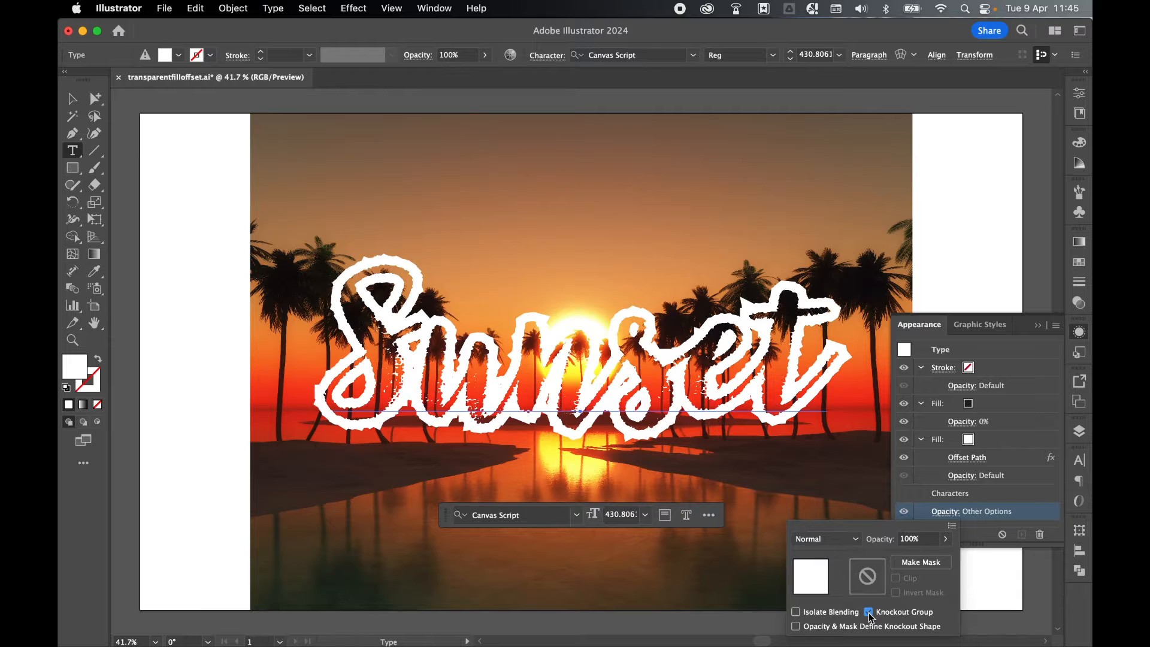
pyautogui.click(868, 612)
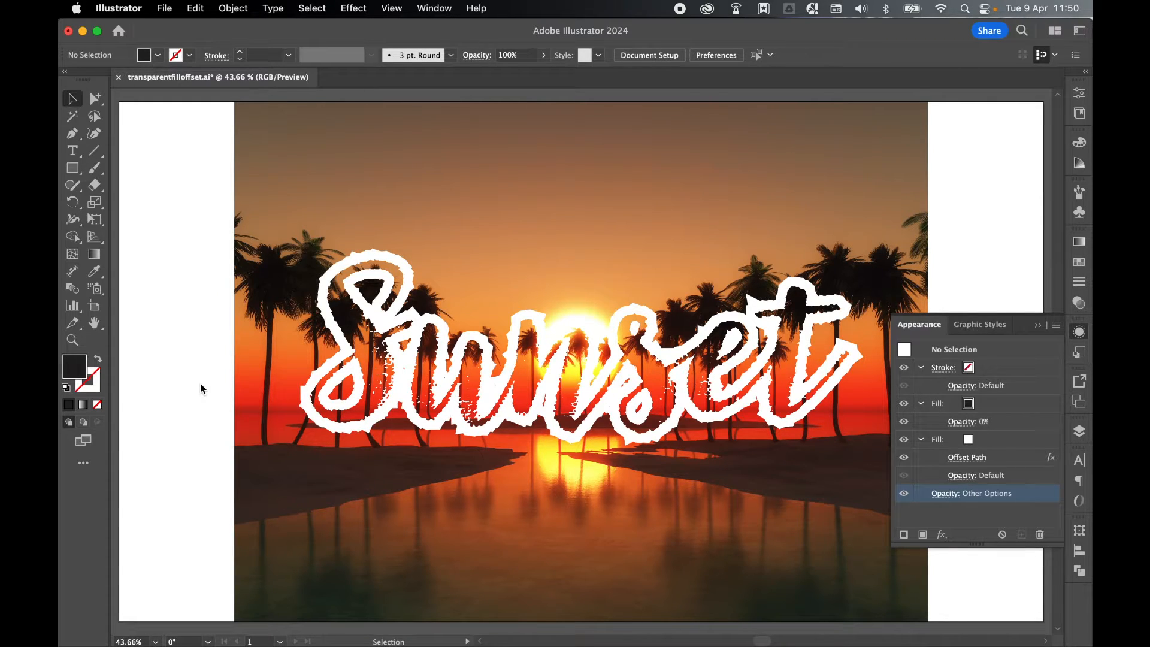
# Unlock the photo, select it with the text and group them.
pyautogui.click(233, 8)
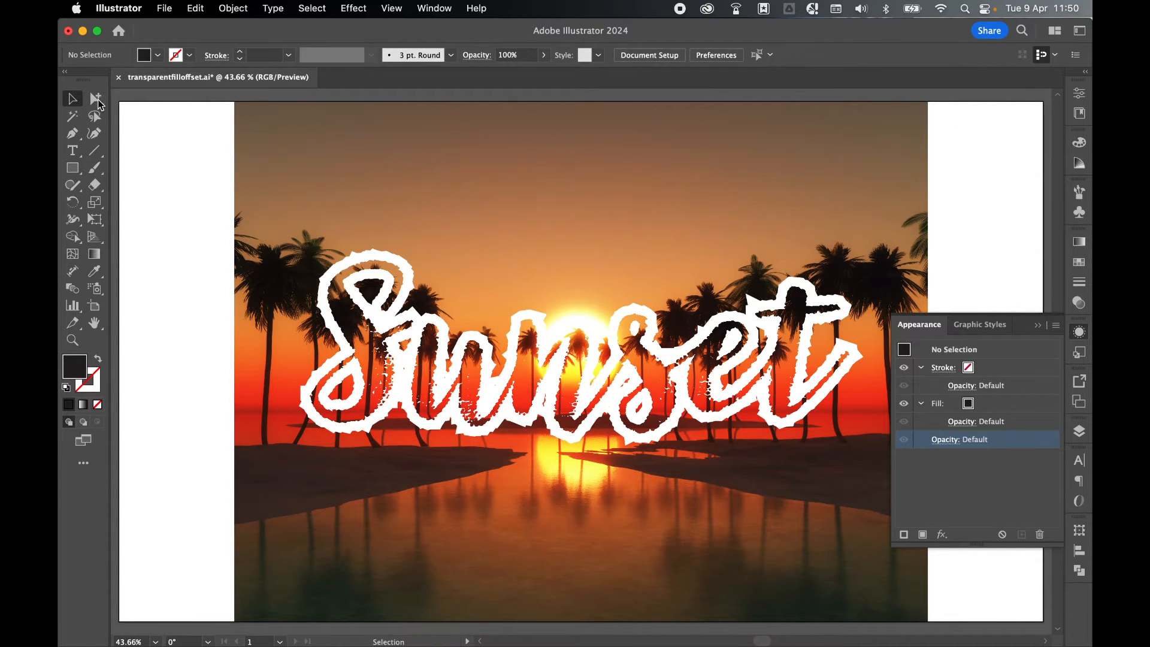
pyautogui.click(580, 353)
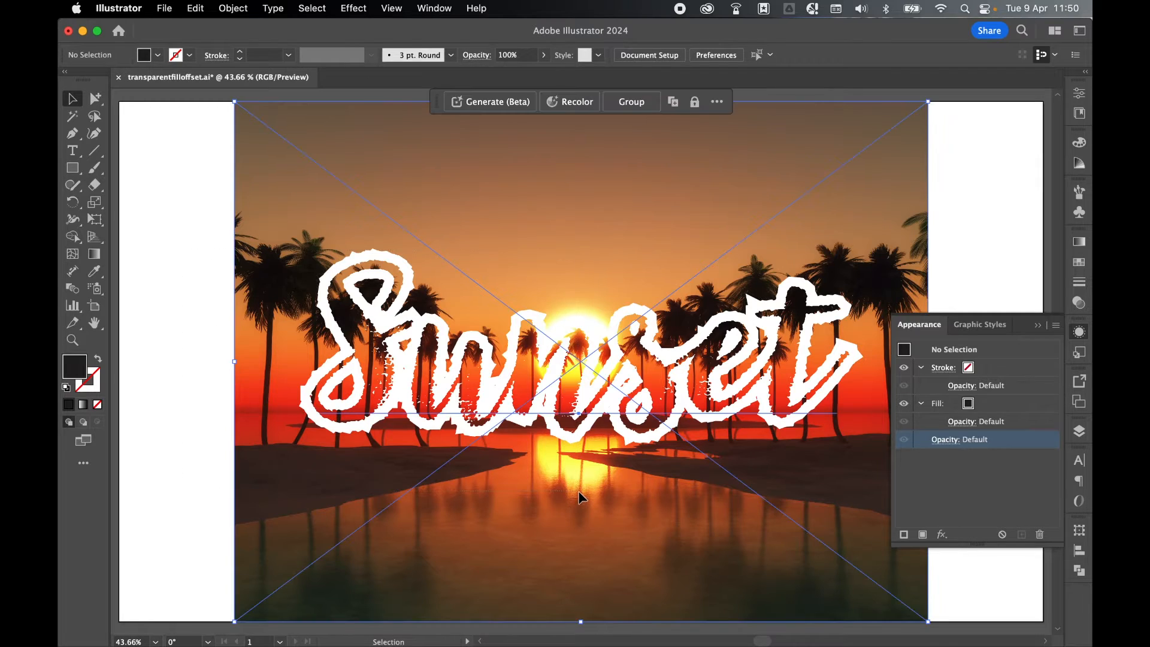
pyautogui.rightClick(580, 497)
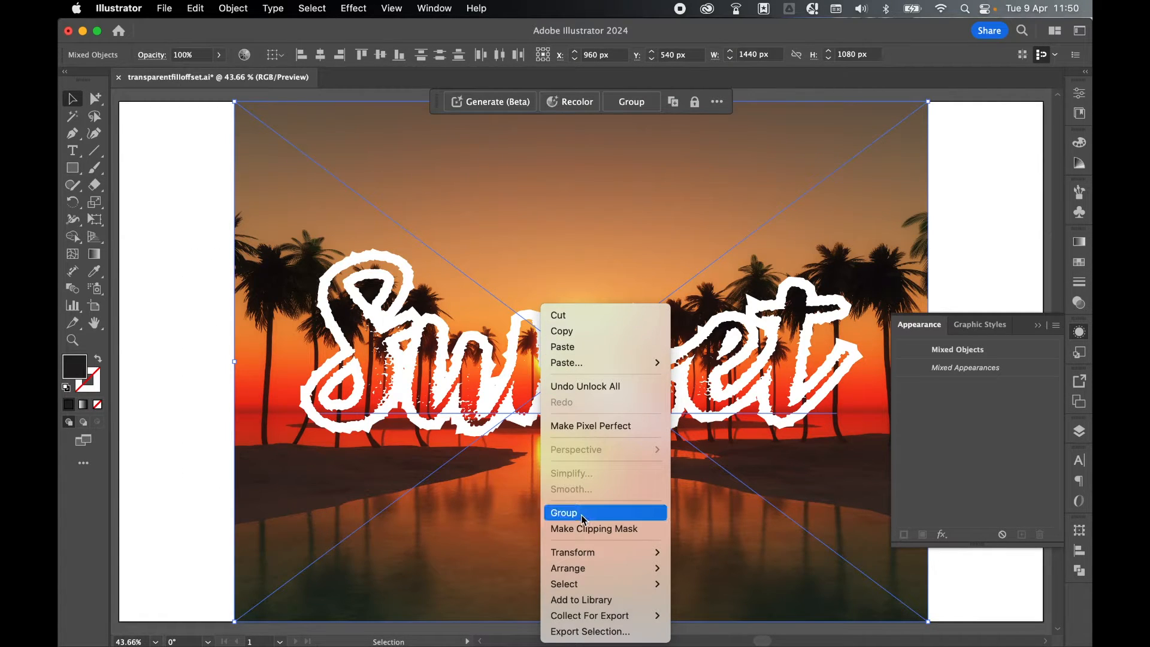
pyautogui.click(563, 512)
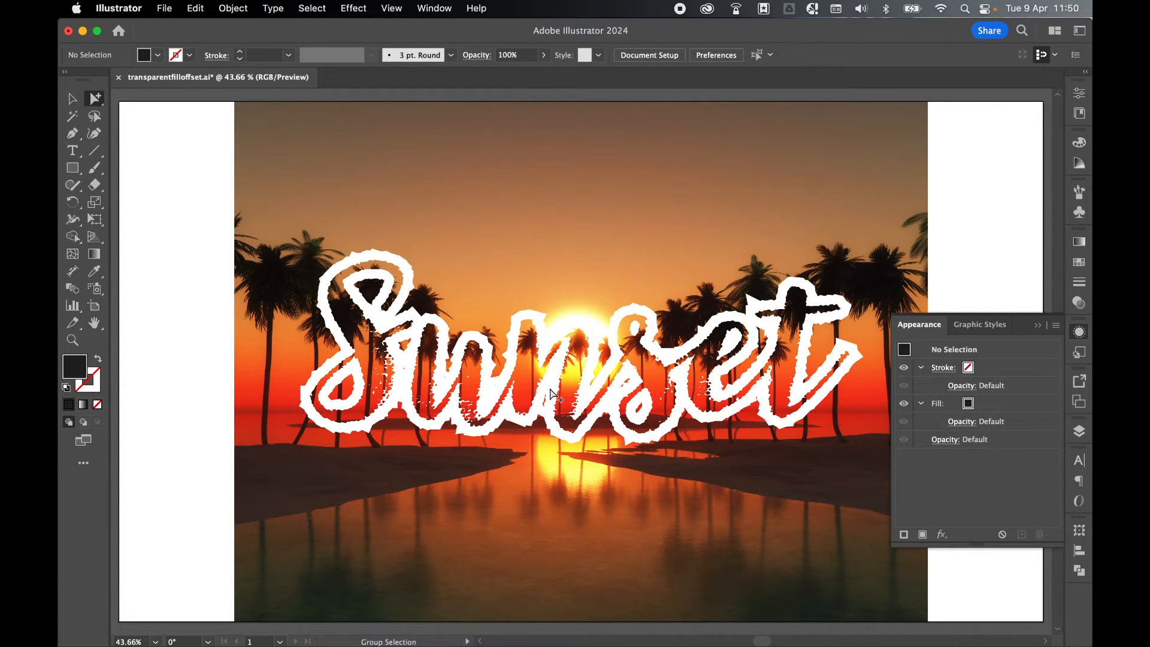
# Select the text inside the group, restore the black fill to 100% and set the white offset fill to 0% opacity.
pyautogui.click(73, 151)
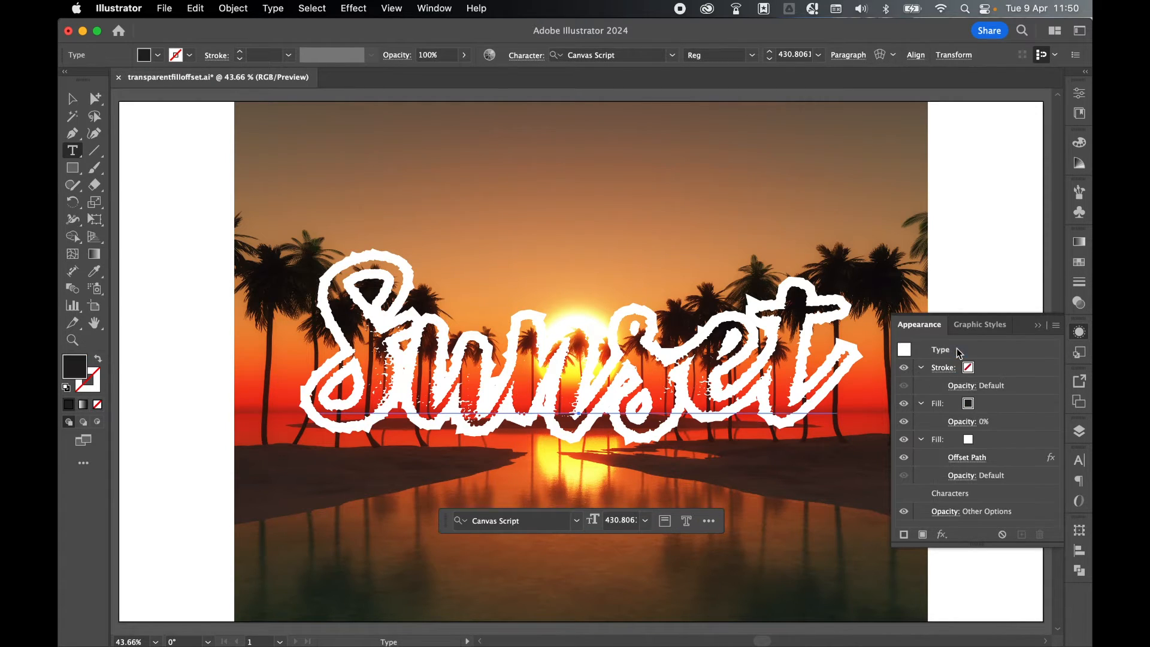
pyautogui.click(975, 420)
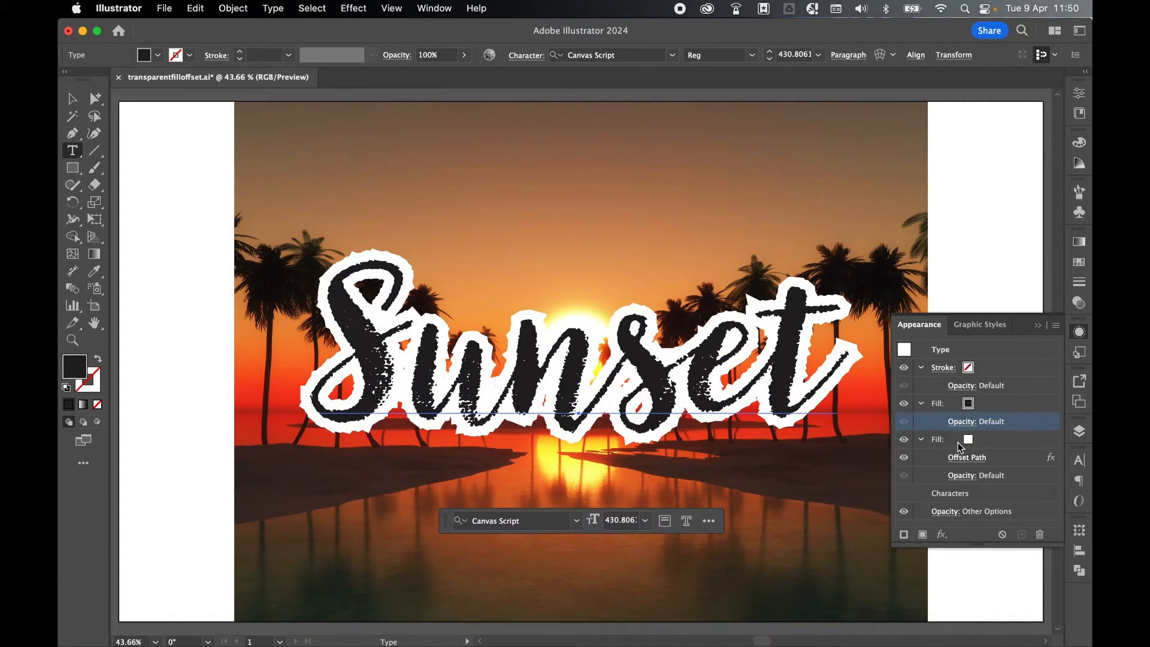
pyautogui.click(975, 475)
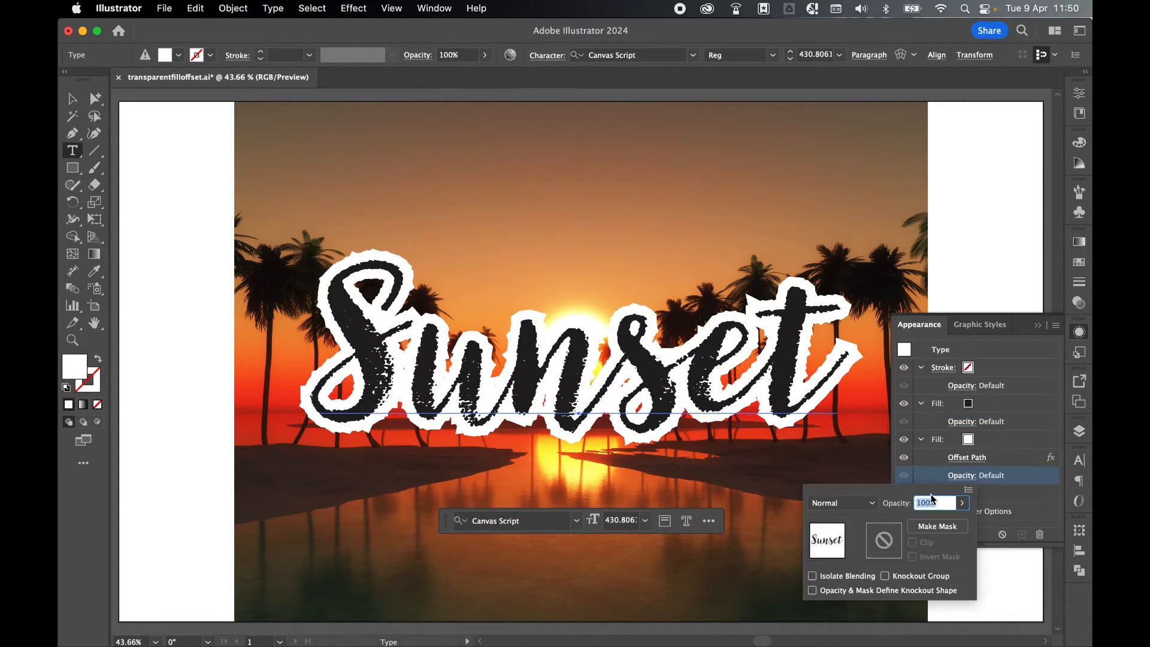
pyautogui.write('0')
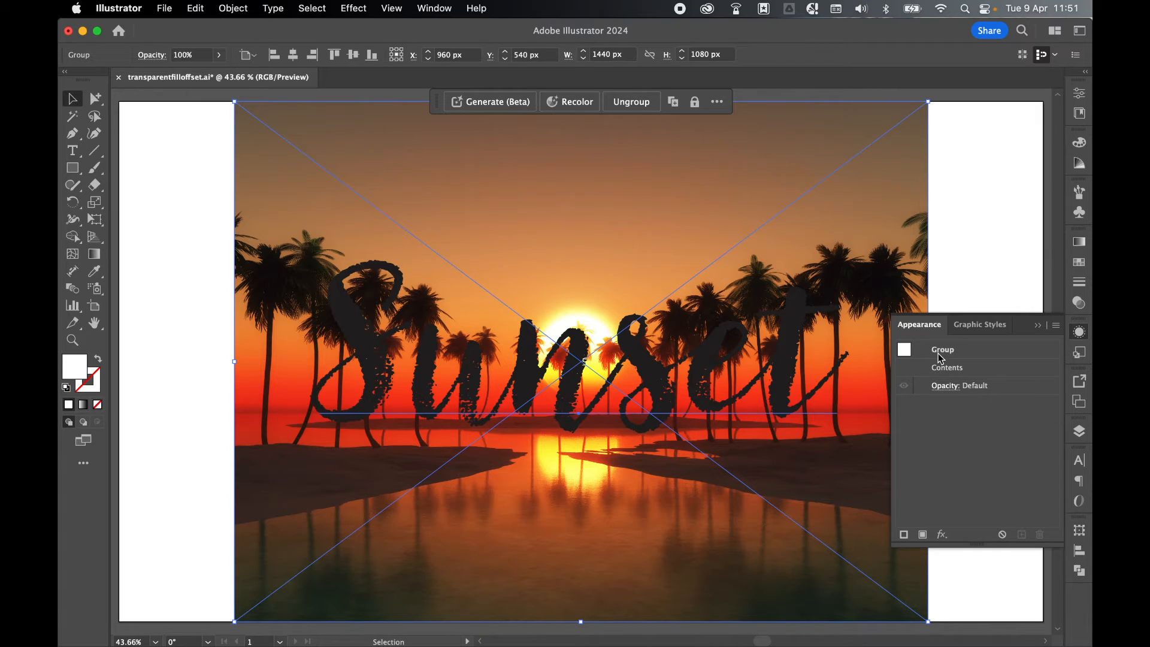
# Turn on Knockout Group in the whole group's Opacity settings.
pyautogui.click(869, 486)
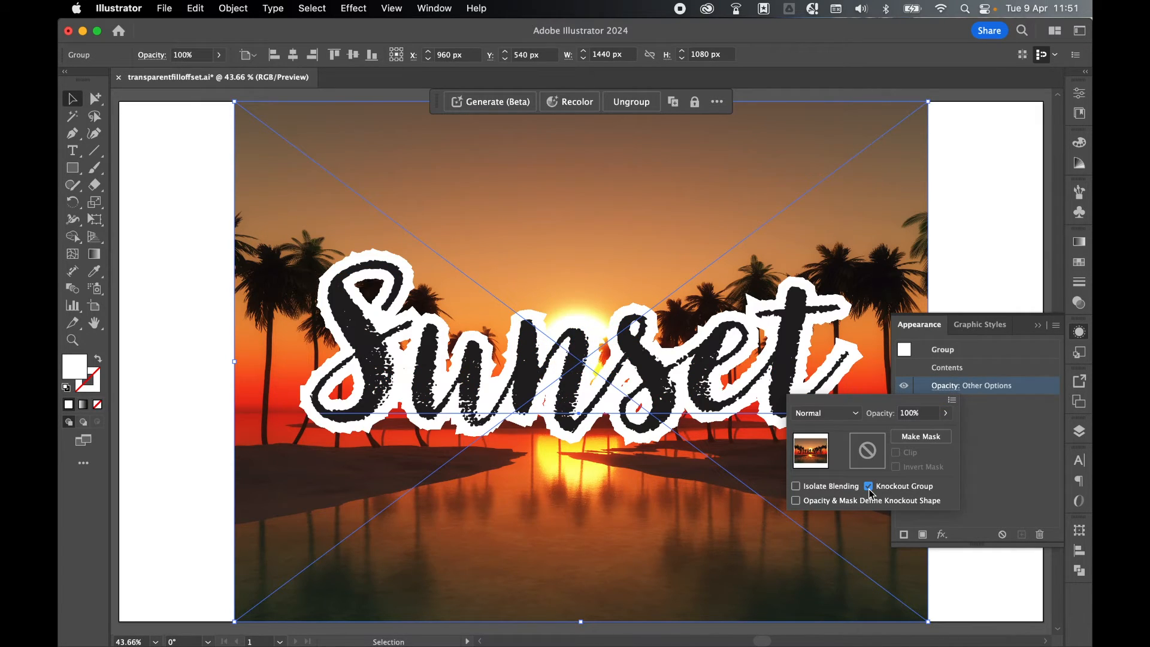
pyautogui.click(868, 485)
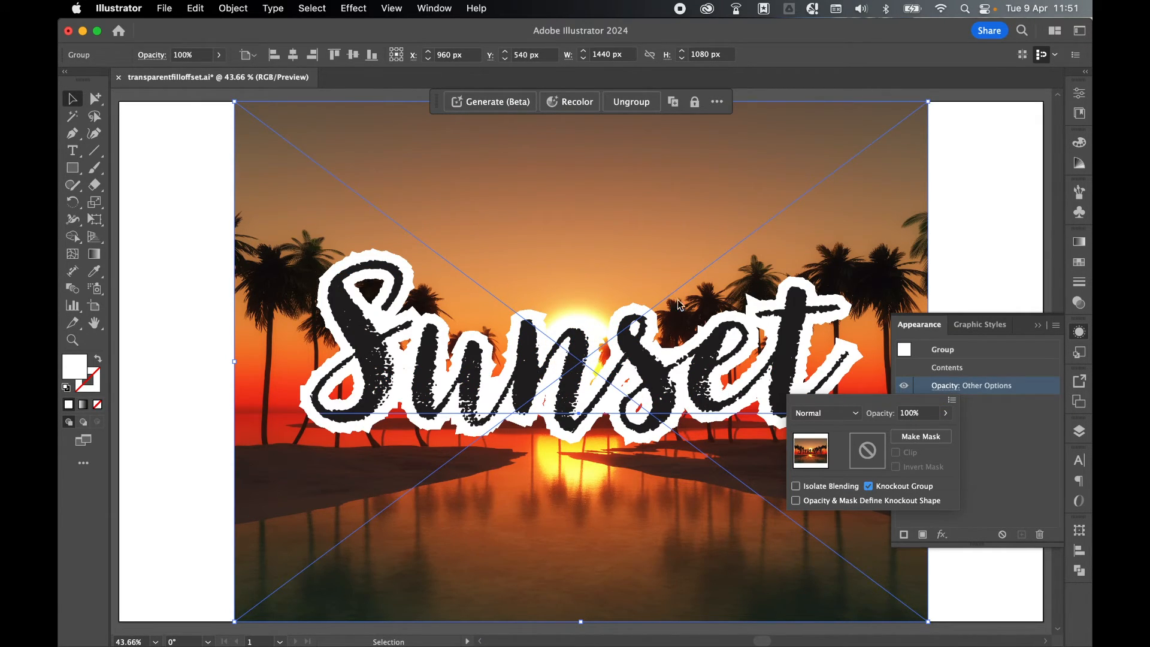
pyautogui.moveTo(701, 339)
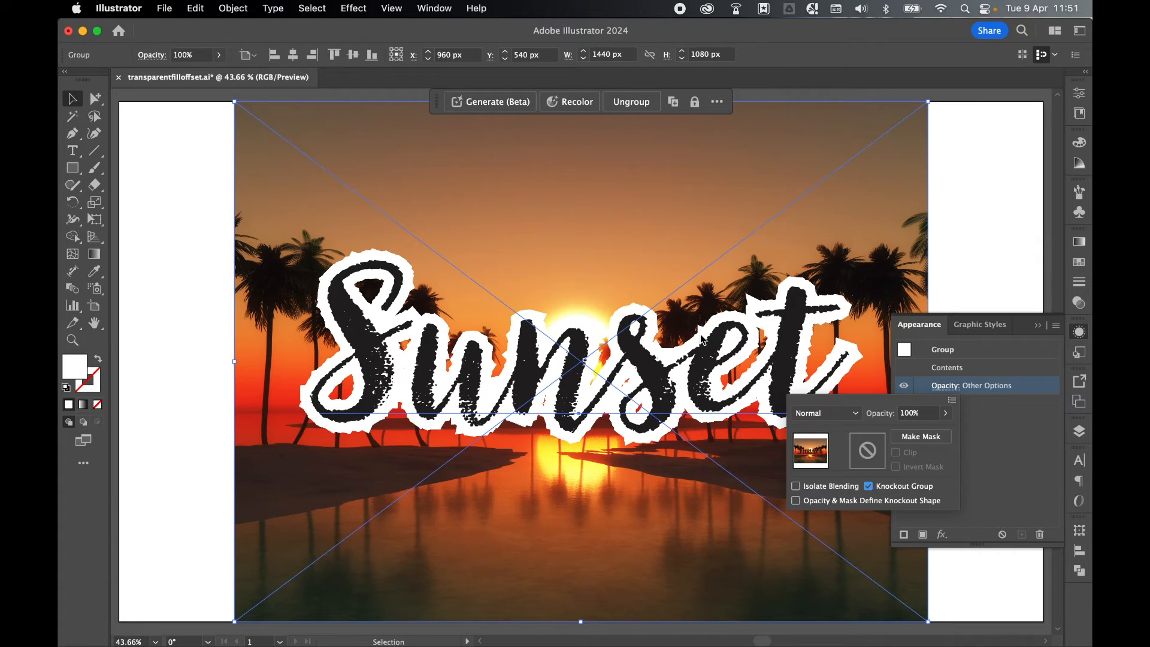
pyautogui.click(693, 425)
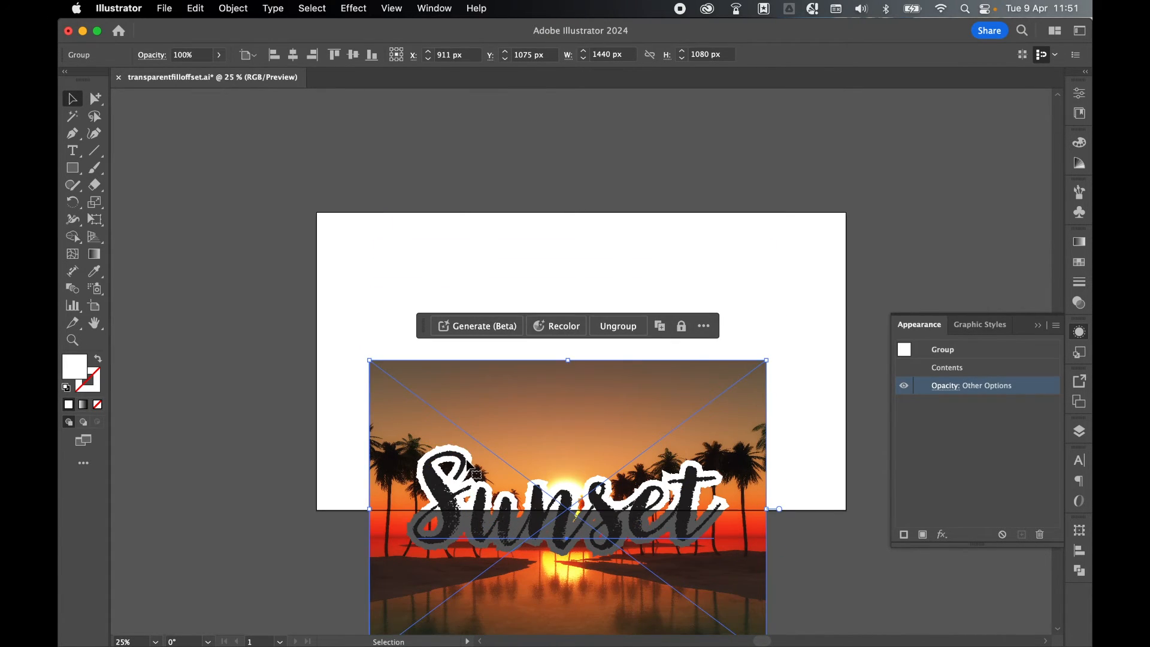
pyautogui.moveTo(535, 534)
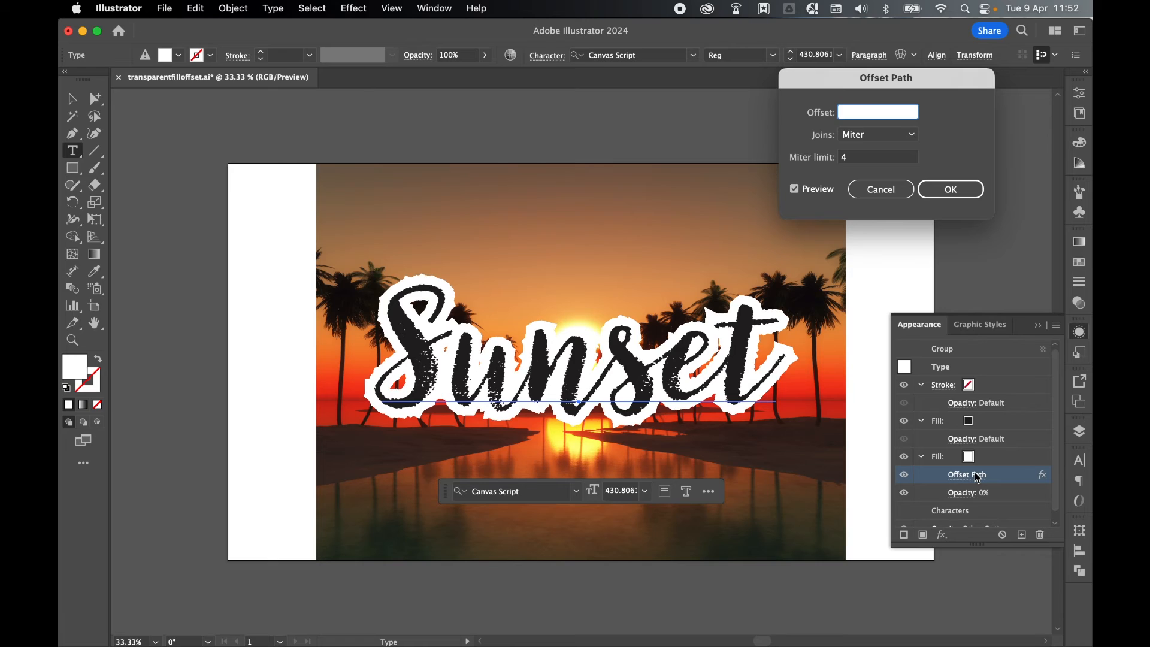
# Change the Offset Path around the letters to 32 px.
pyautogui.write('32 px')
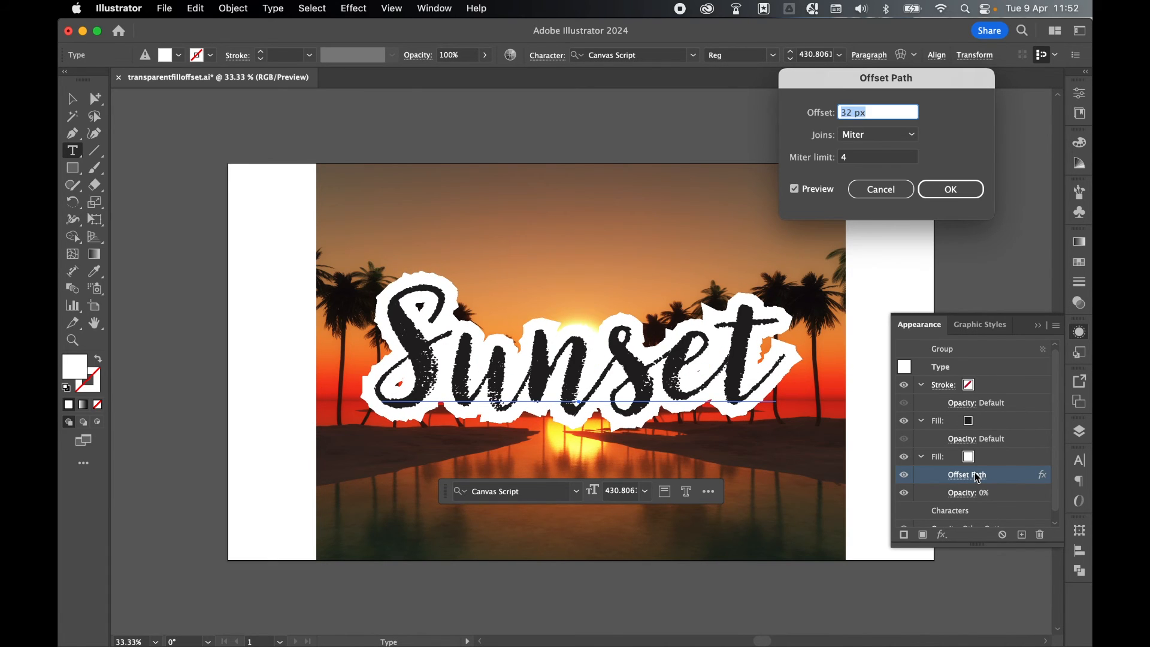
pyautogui.click(949, 188)
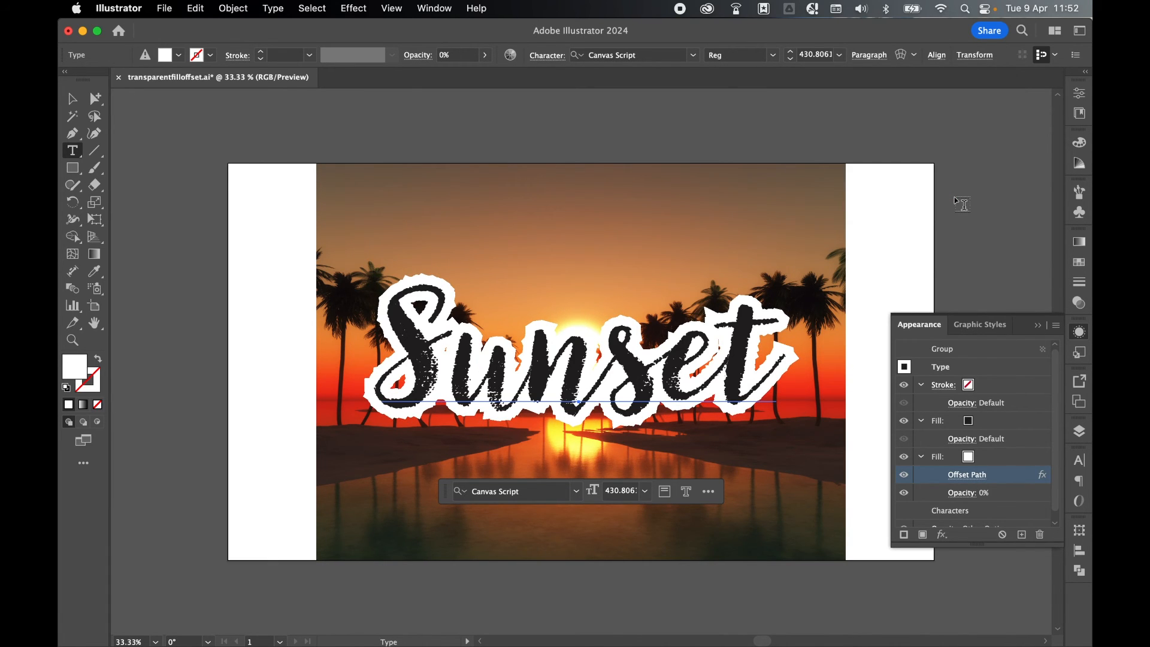